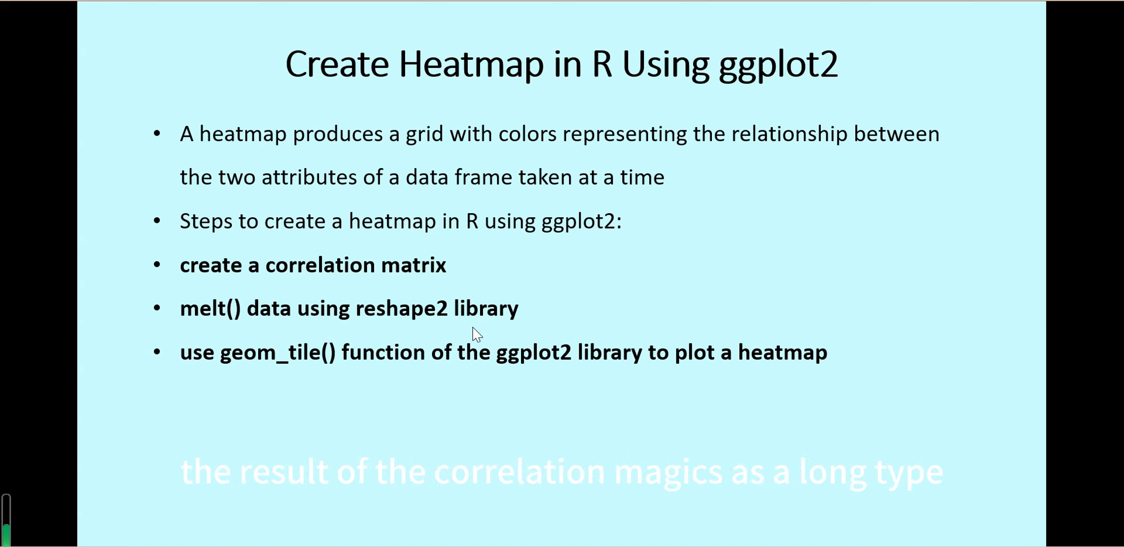
mouse_move(474, 335)
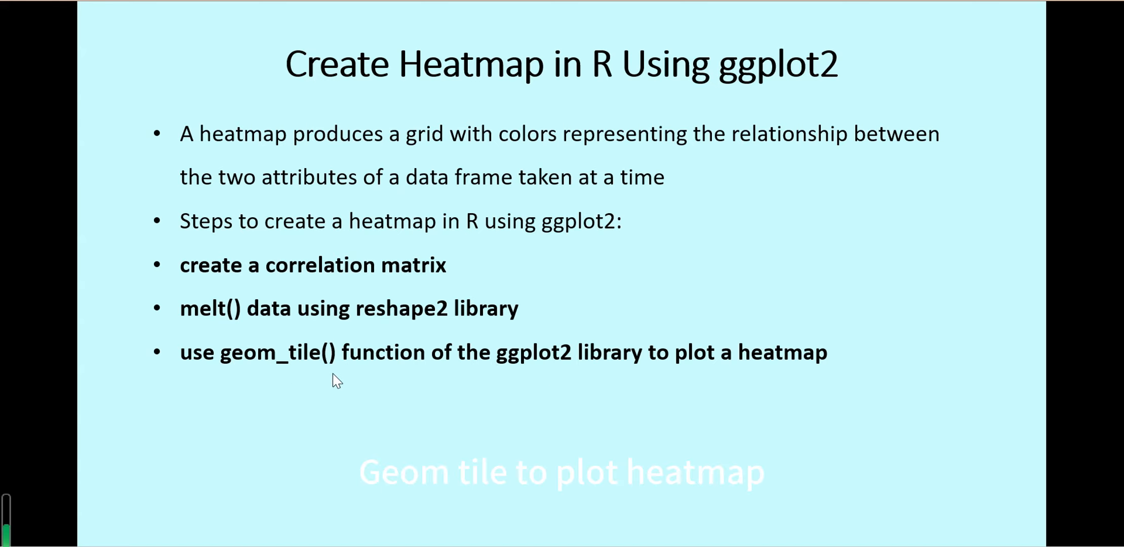
mouse_move(719, 401)
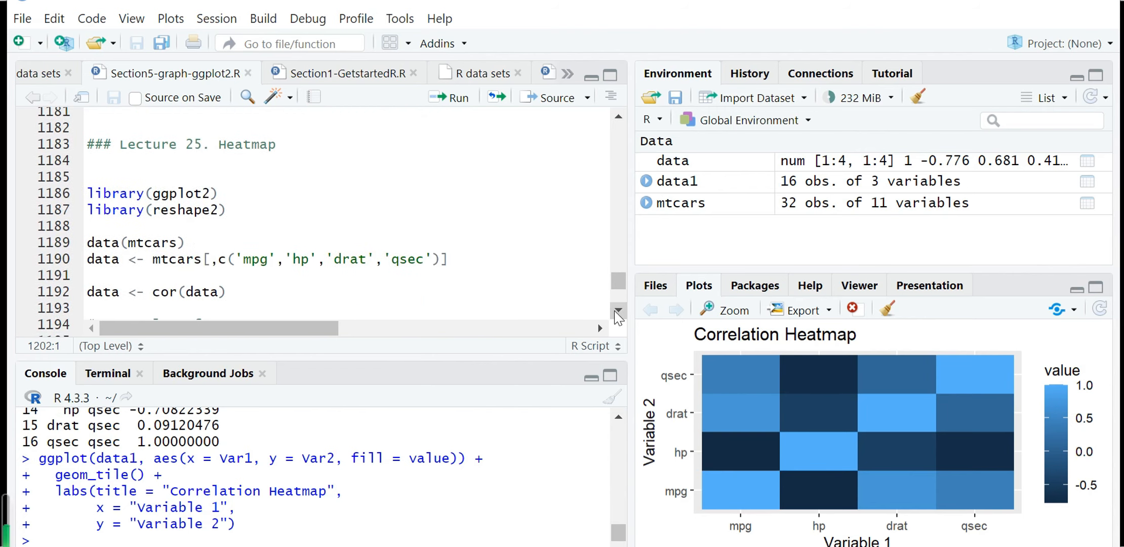
Step: Run the ggplot2/reshape2 library lines, data(mtcars) and the subset keeping mpg, hp, drat and qsec
scroll("down", 3)
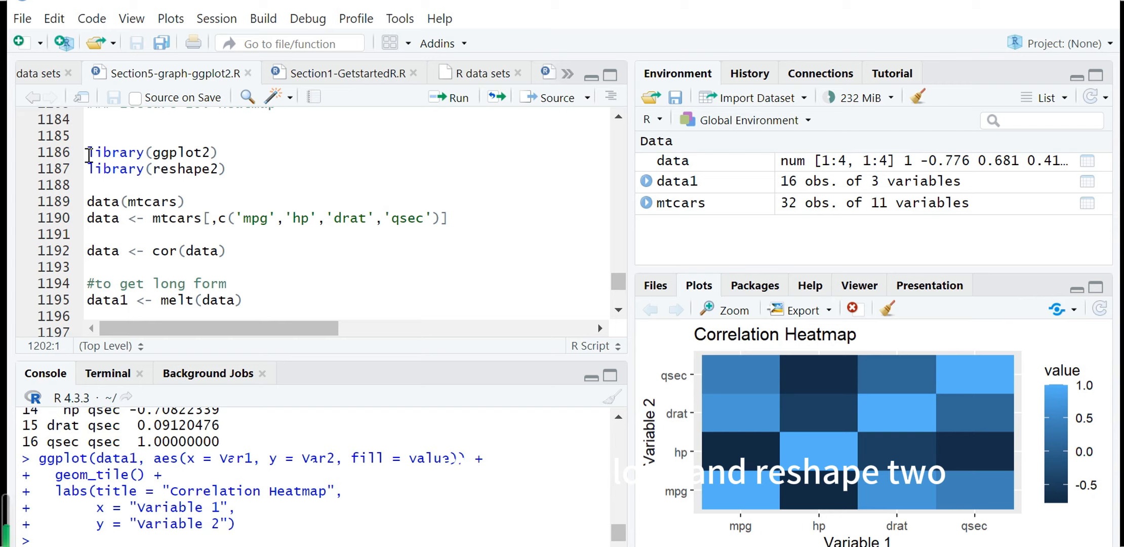
left_click_drag(86, 152, 230, 169)
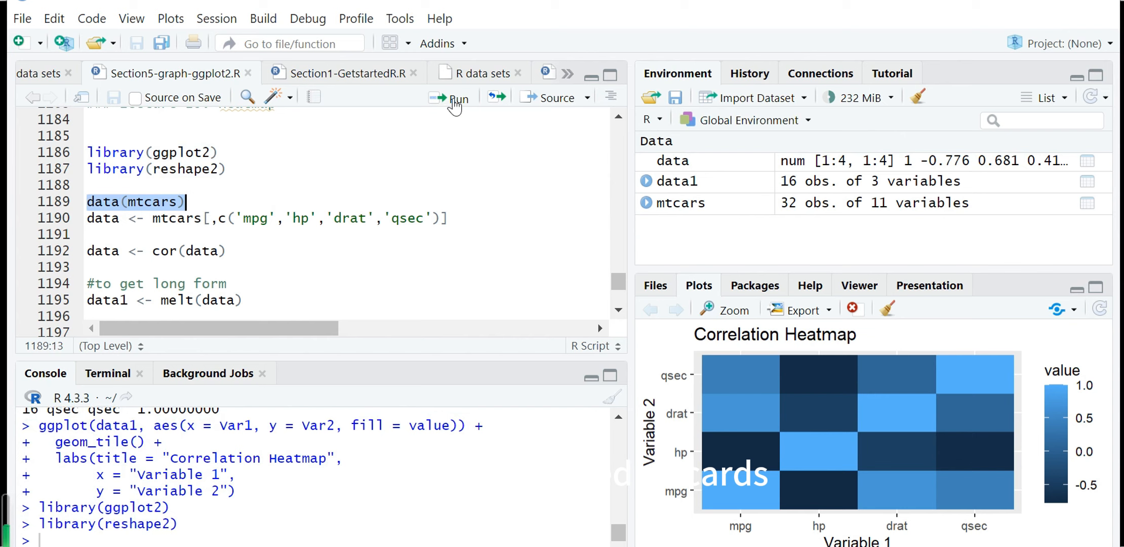
left_click(454, 97)
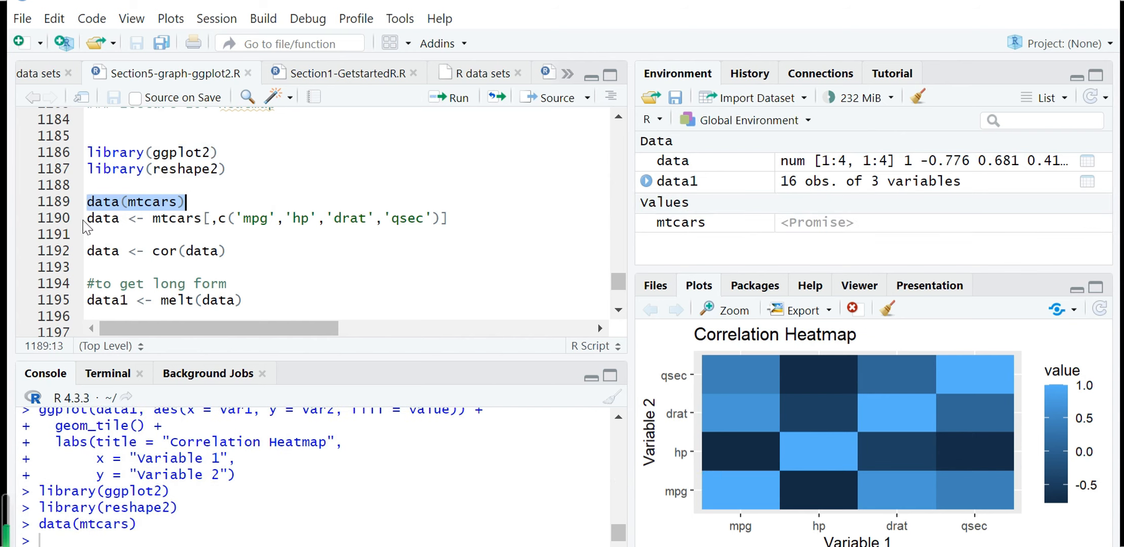
left_click(457, 218)
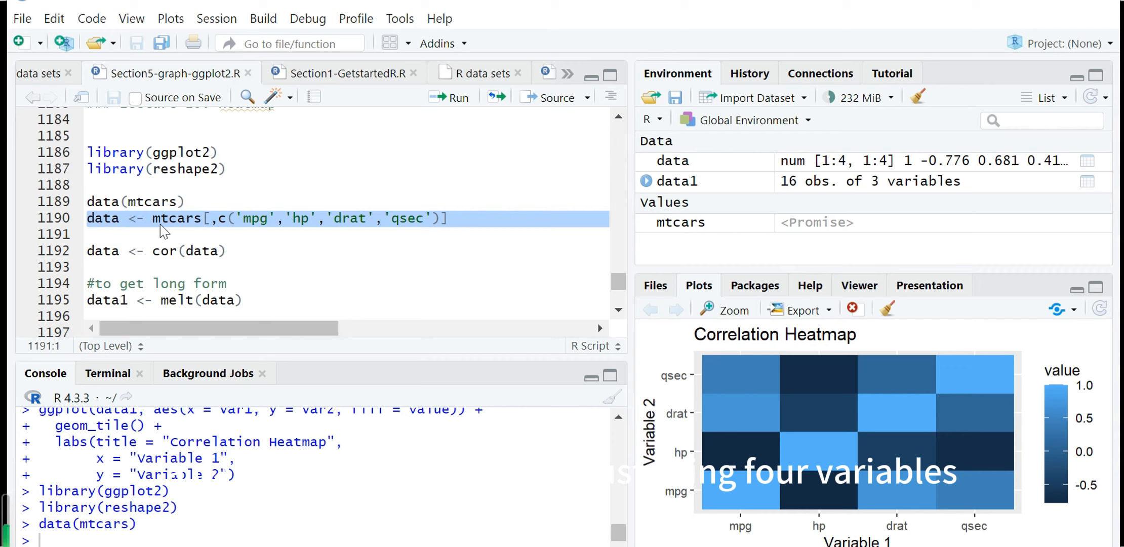
mouse_move(310, 233)
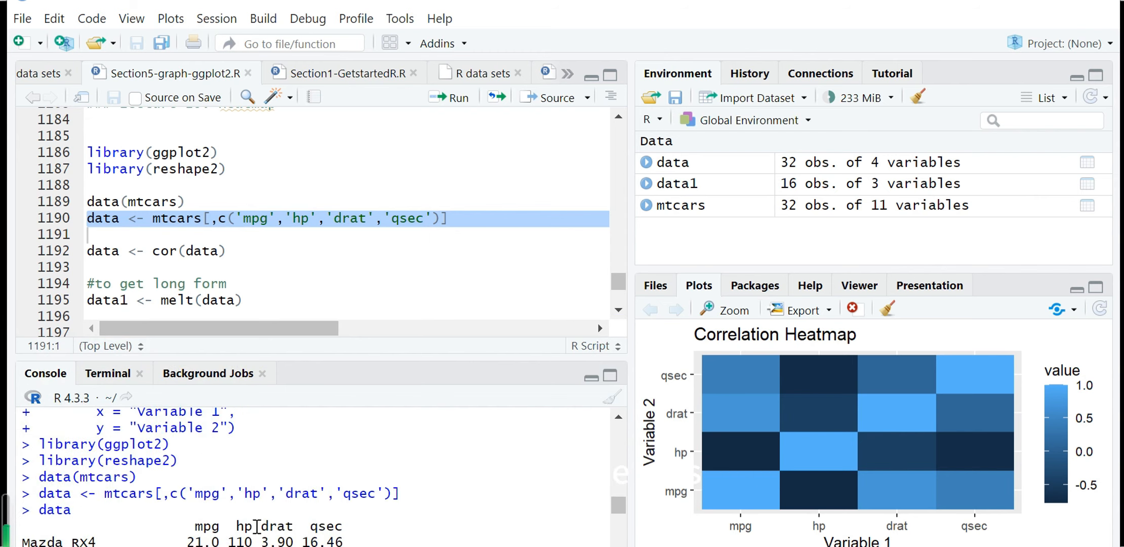
scroll("down", 3)
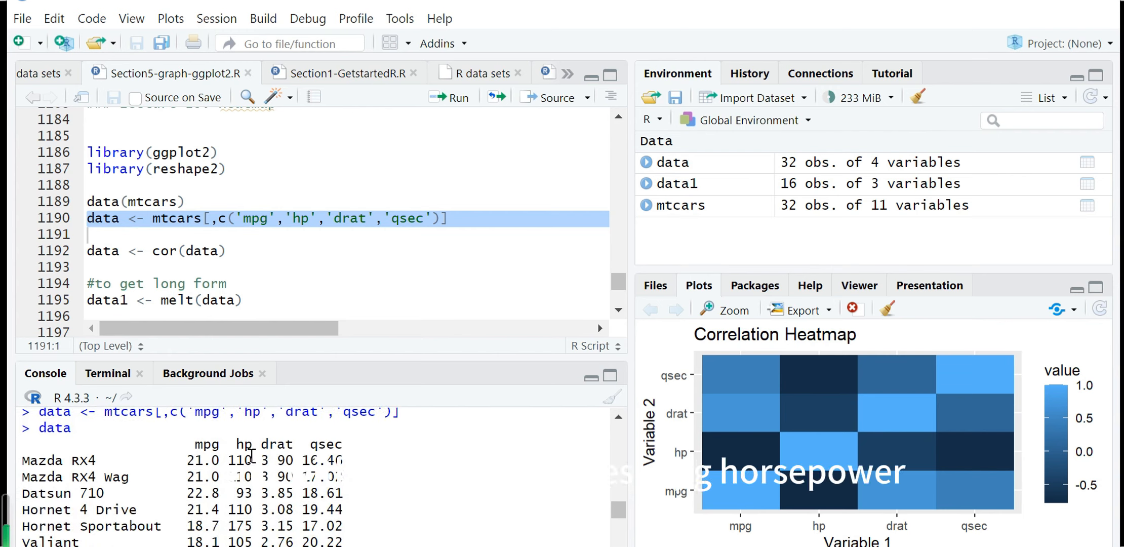
mouse_move(231, 460)
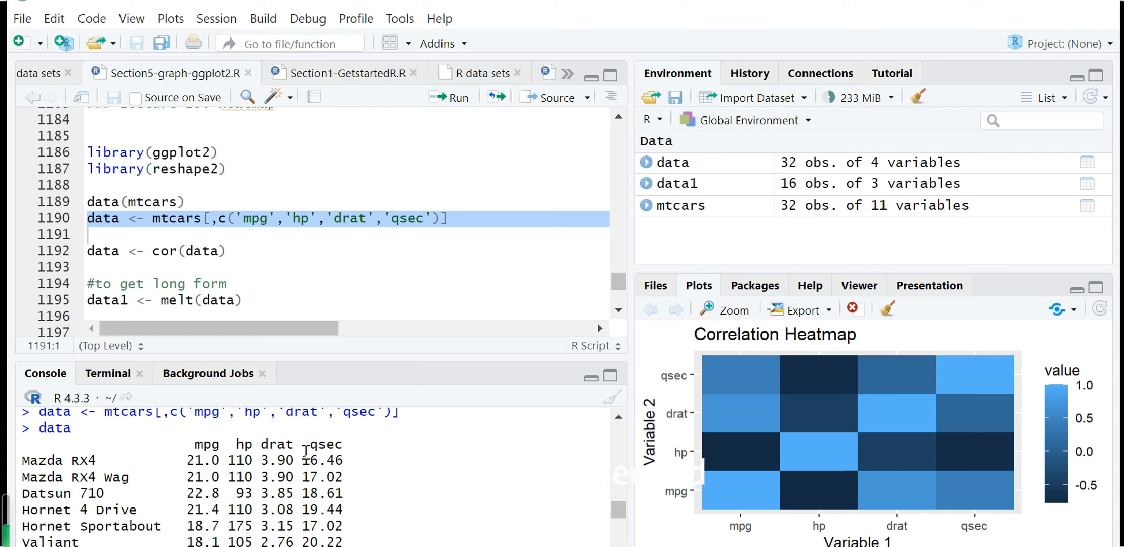
mouse_move(615, 302)
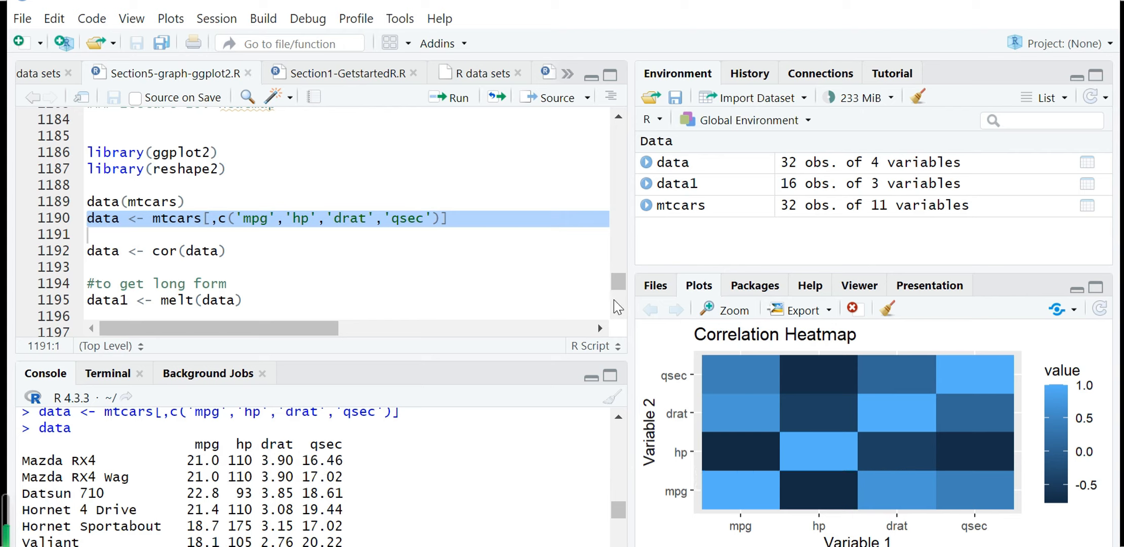
scroll("down", 3)
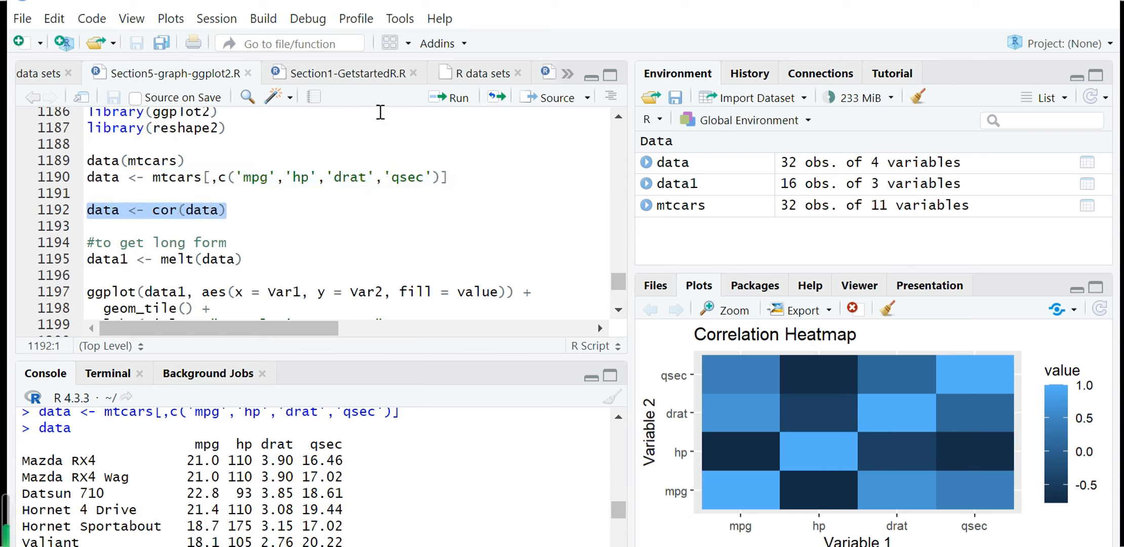
mouse_move(459, 99)
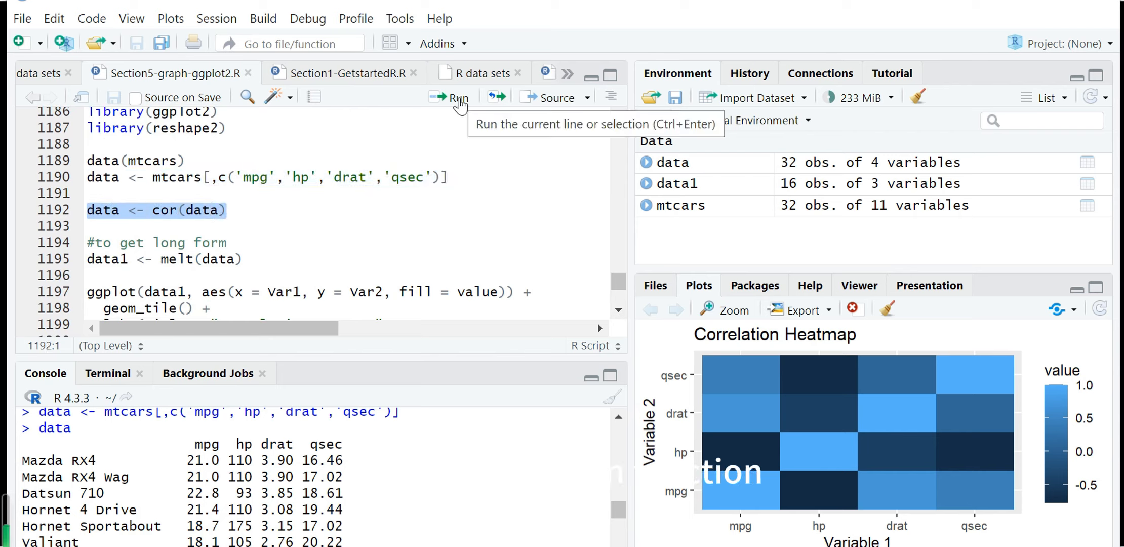
Step: Run data <- cor(data) and print the 4×4 correlation matrix in the console
left_click(451, 96)
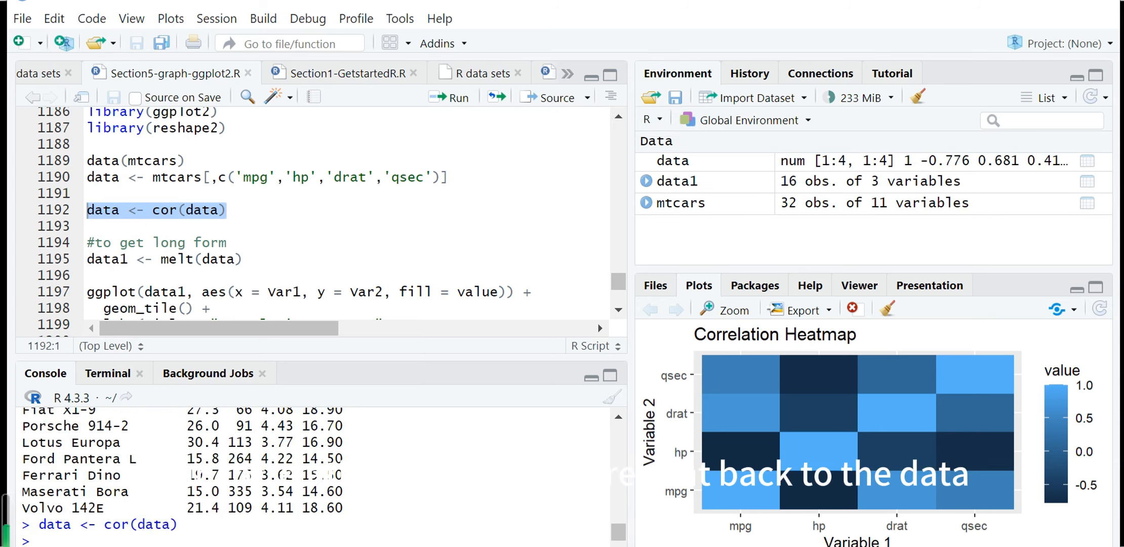
type("data")
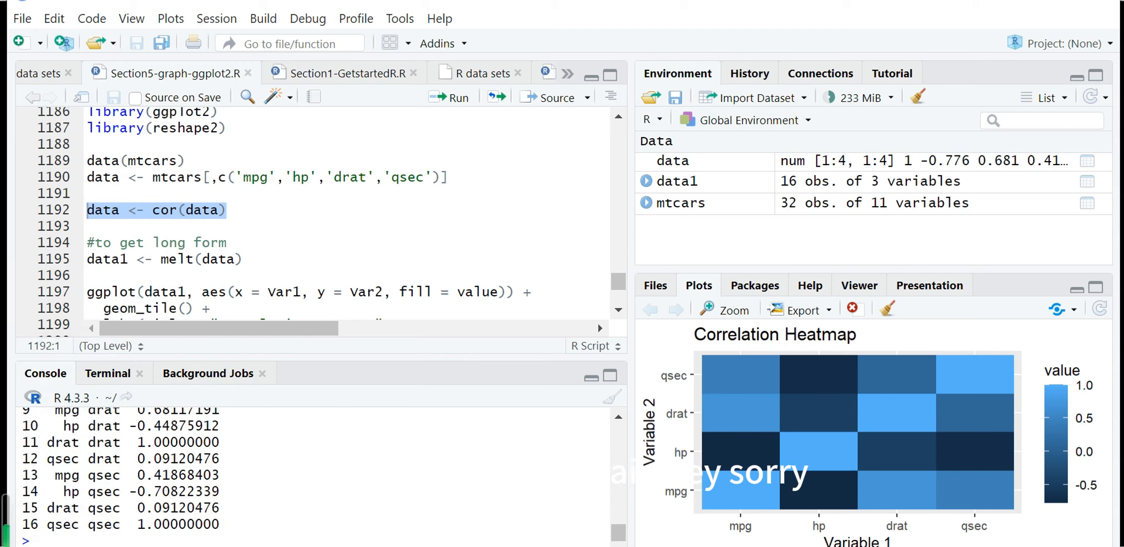
type("data")
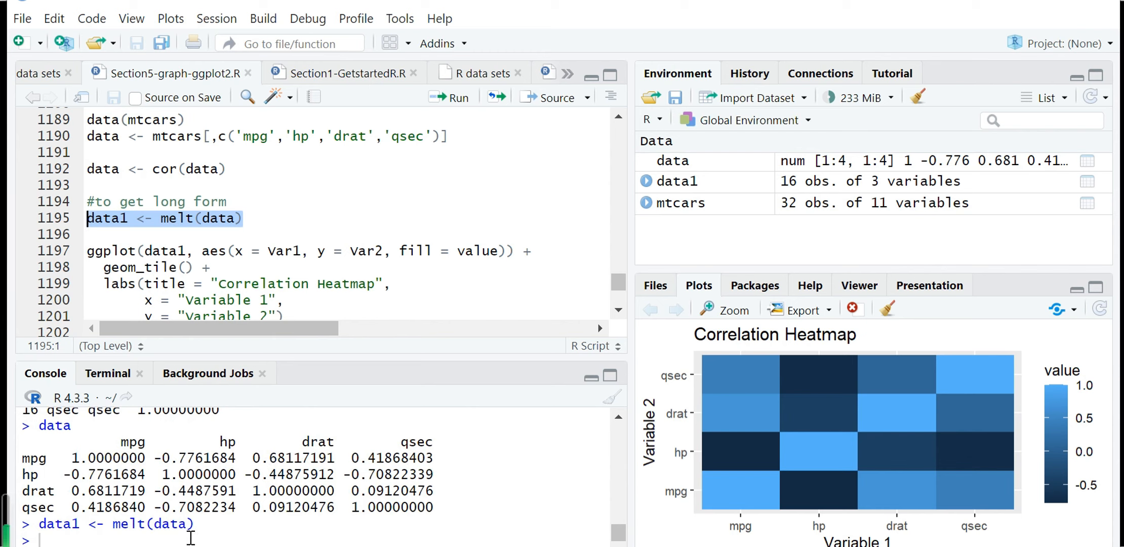
Step: Run data1 <- melt(data) and print its 16 rows of Var1, Var2 and value
type("data1")
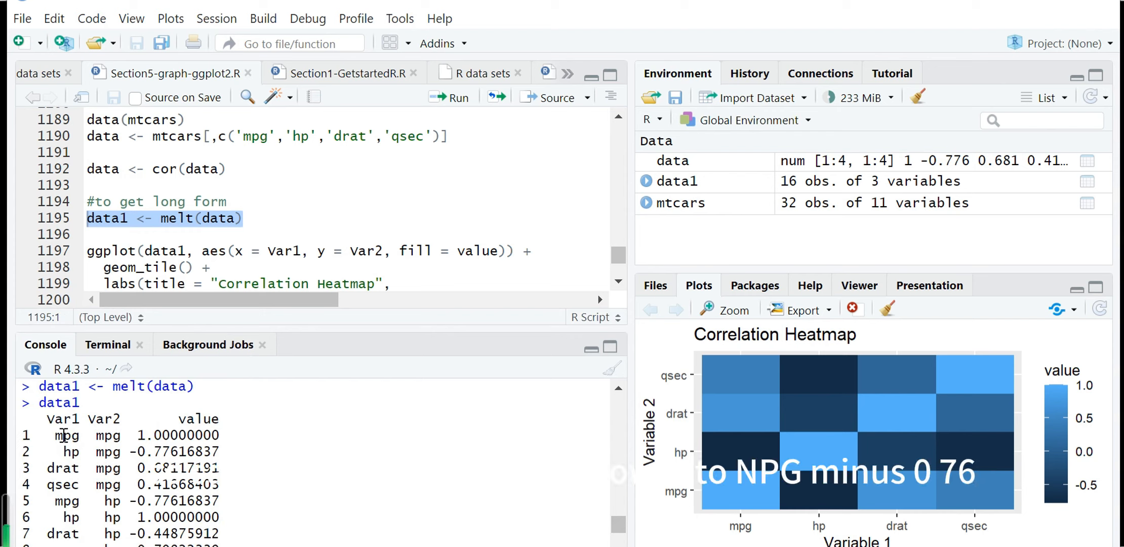
mouse_move(60, 451)
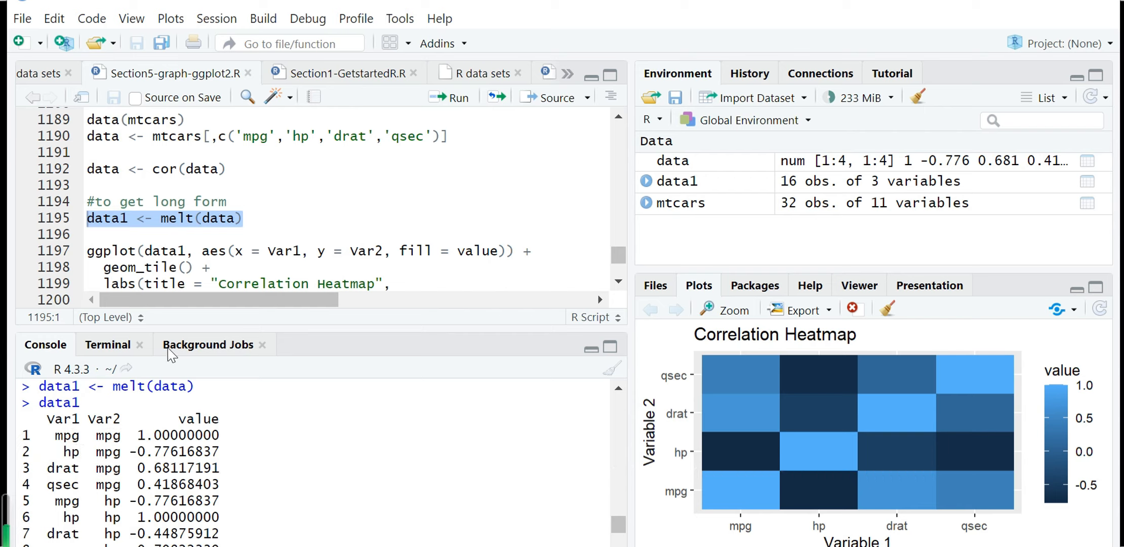
scroll("down", 3)
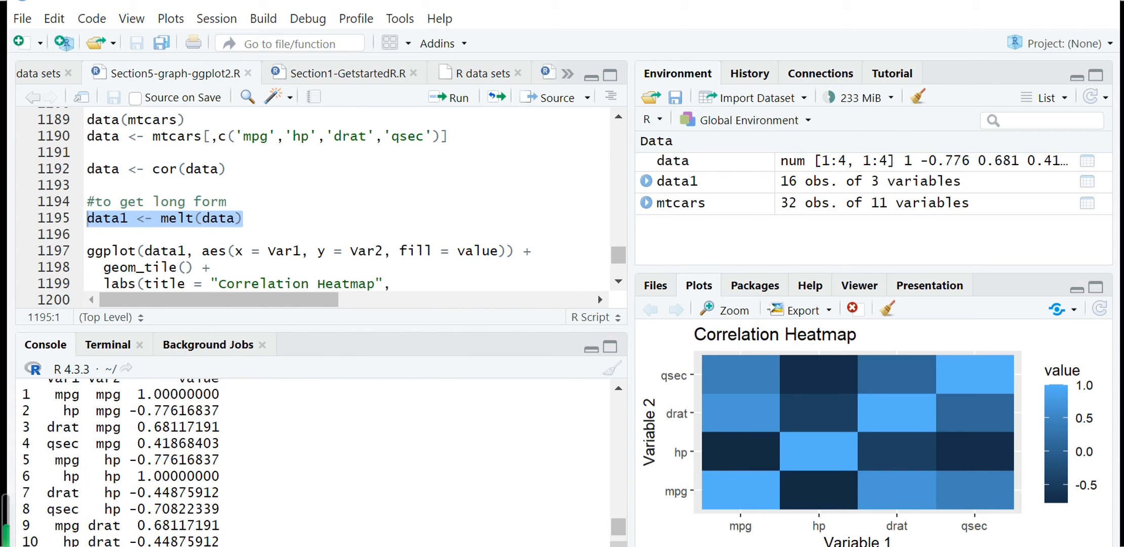
scroll("down", 3)
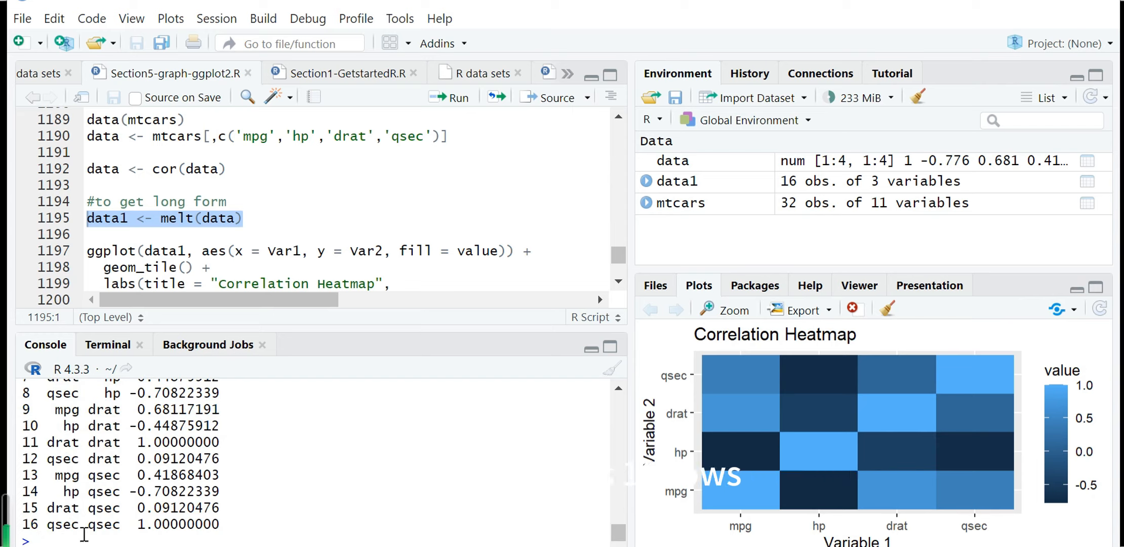
mouse_move(61, 533)
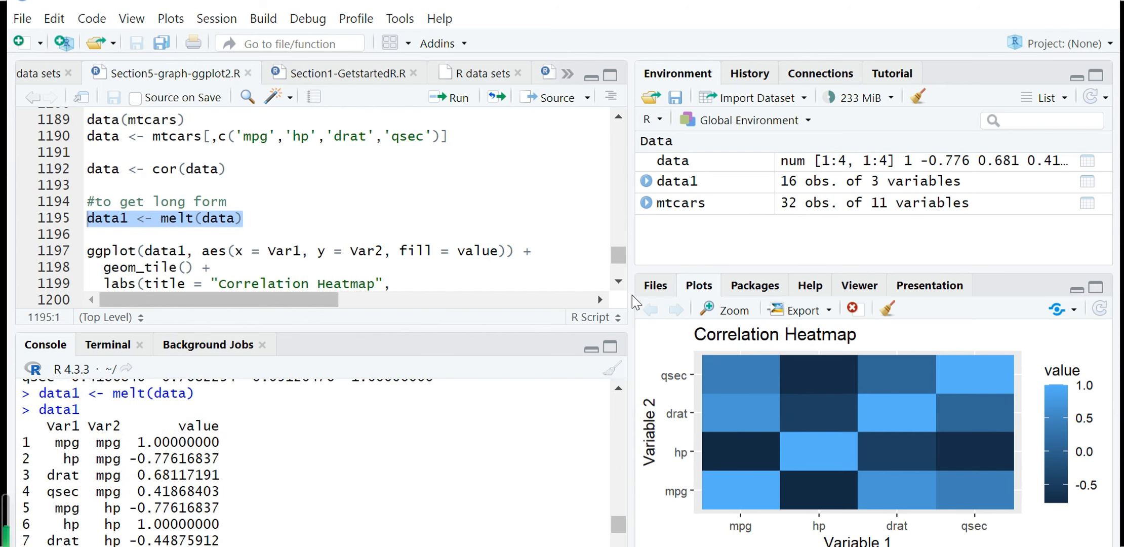
scroll("down", 3)
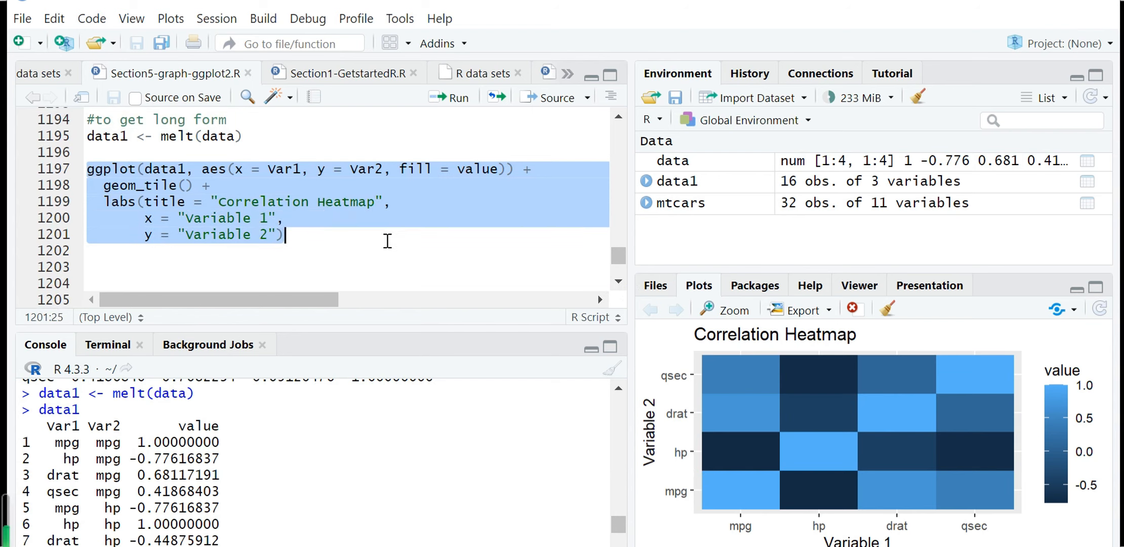
mouse_move(222, 191)
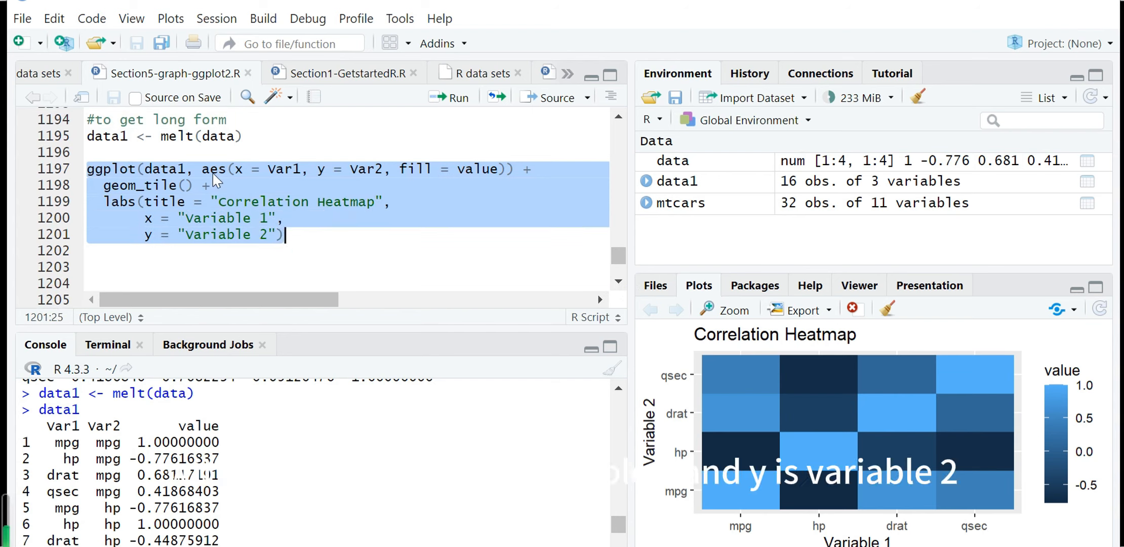
mouse_move(314, 176)
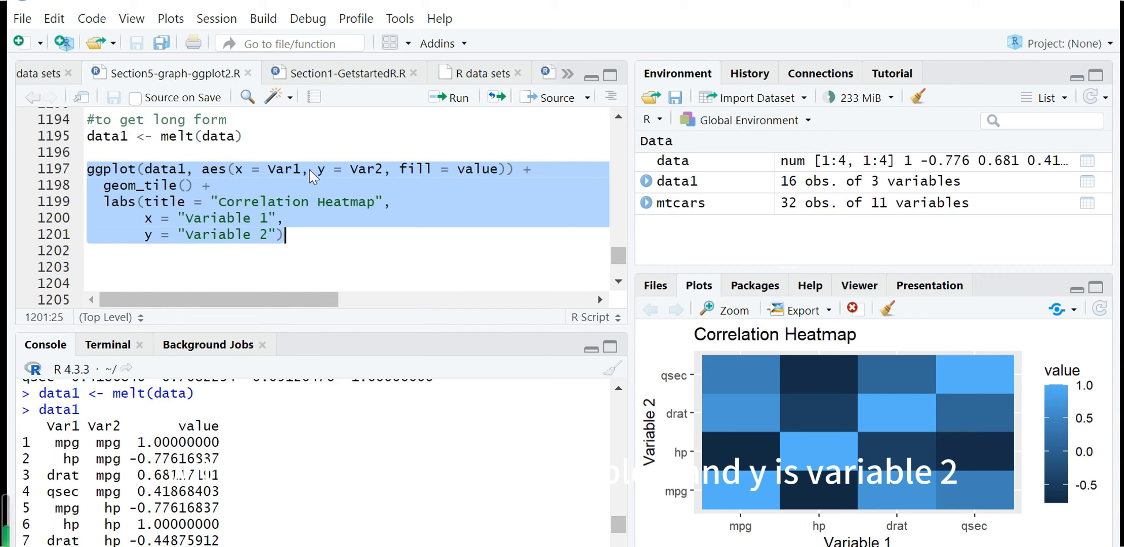
mouse_move(387, 179)
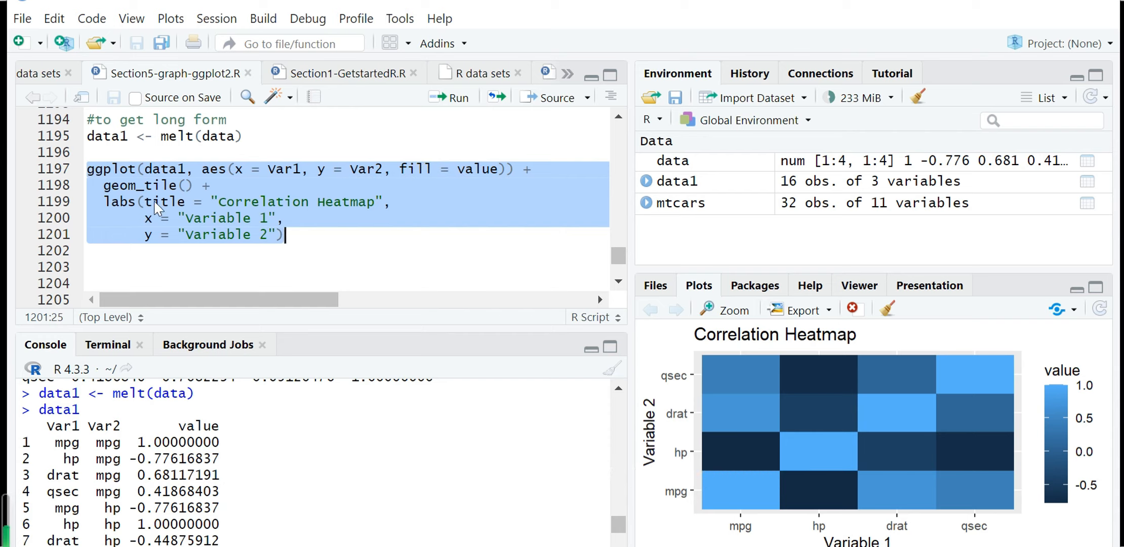
mouse_move(137, 193)
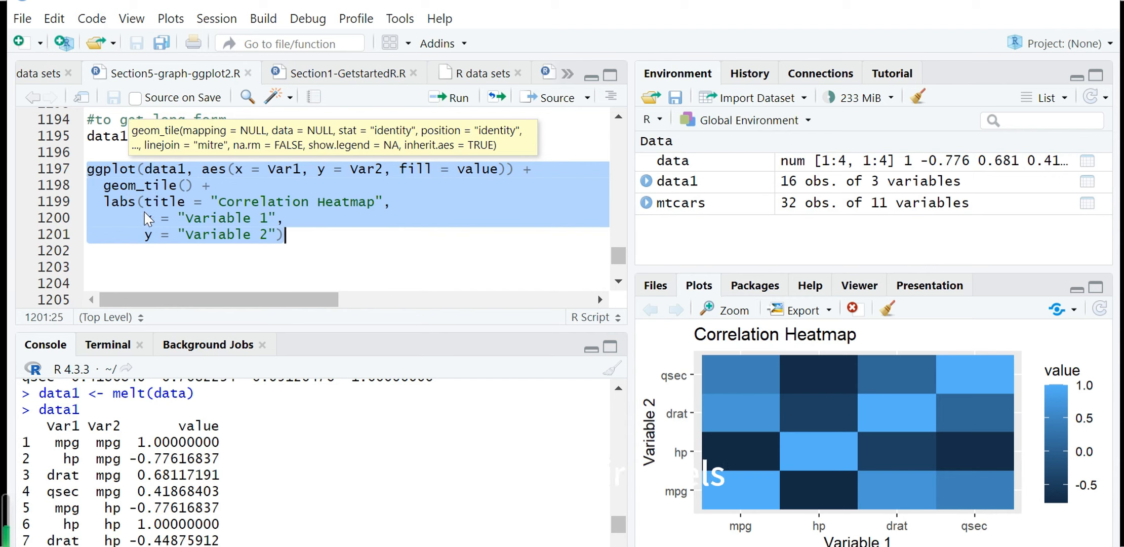
mouse_move(172, 229)
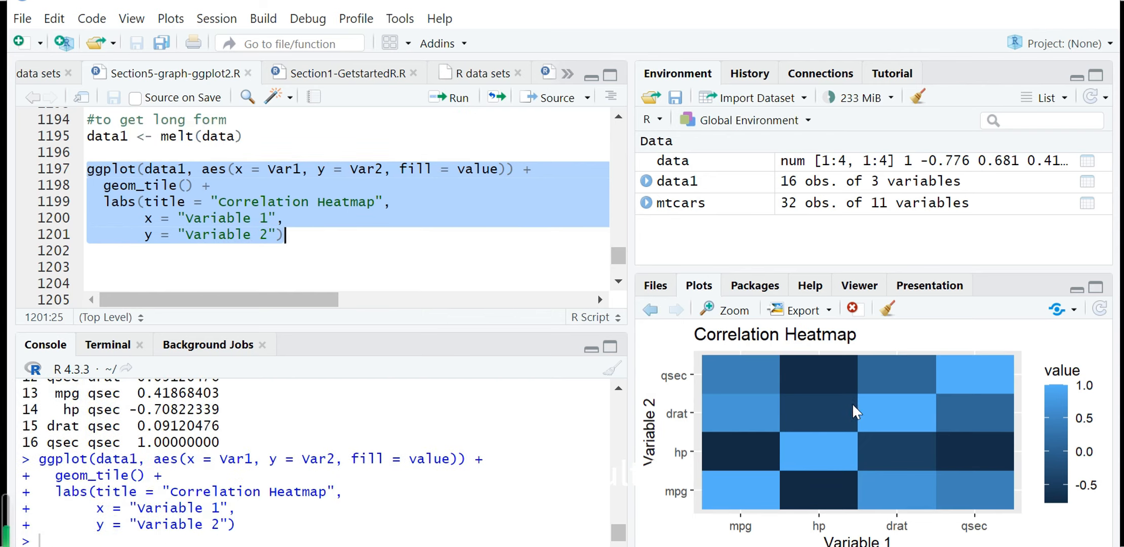
Step: Show the Correlation Heatmap plot enlarged in the Plot Zoom window
left_click(733, 310)
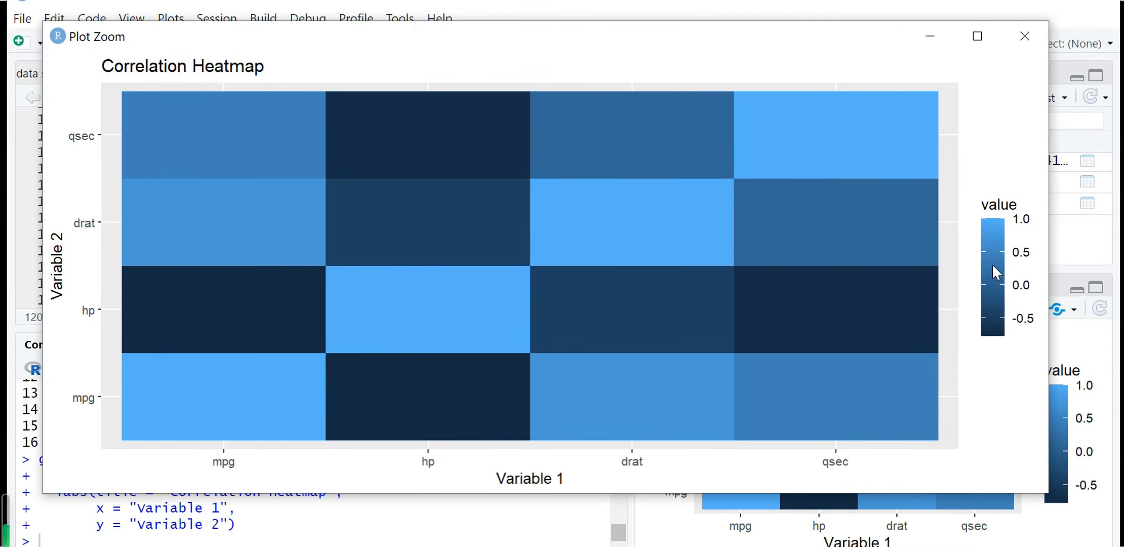
mouse_move(983, 323)
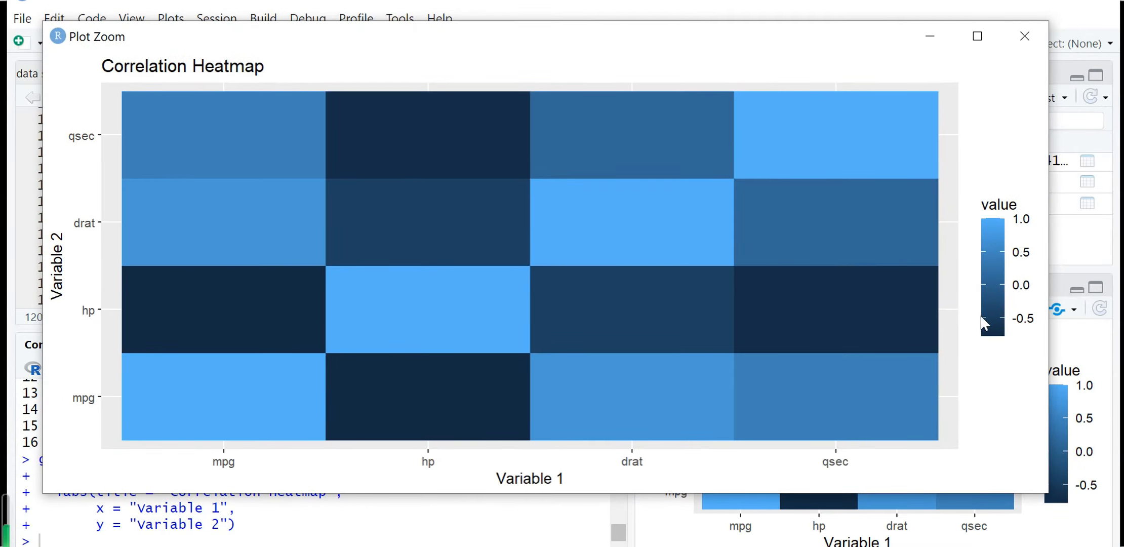
mouse_move(993, 340)
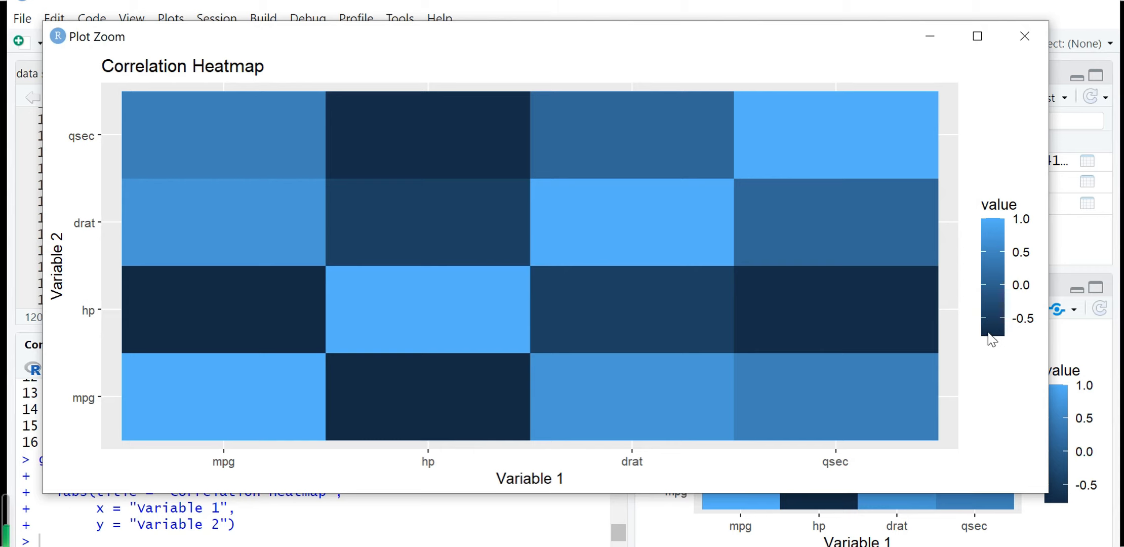
mouse_move(663, 333)
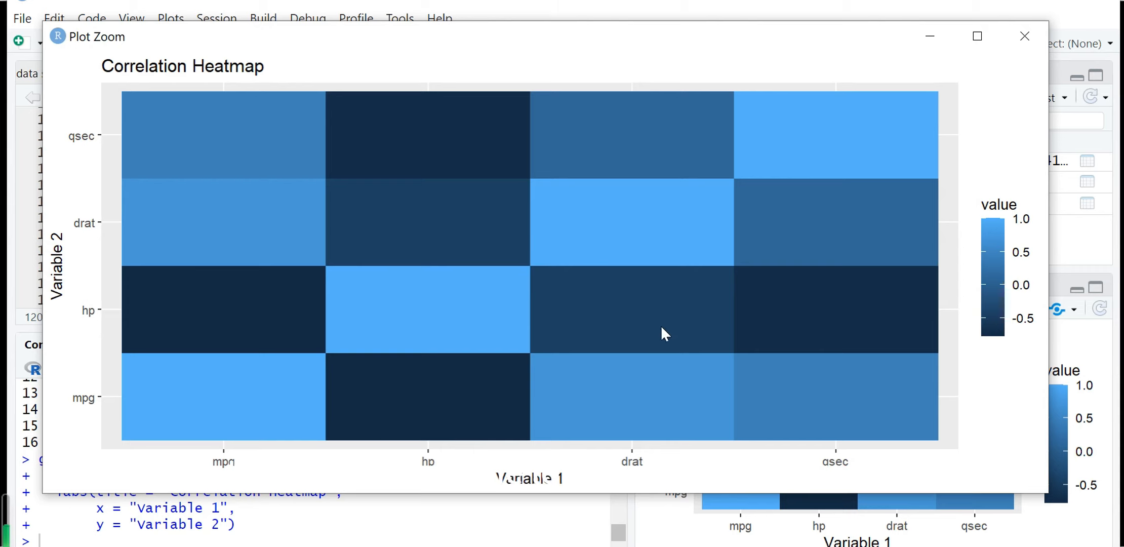
mouse_move(986, 240)
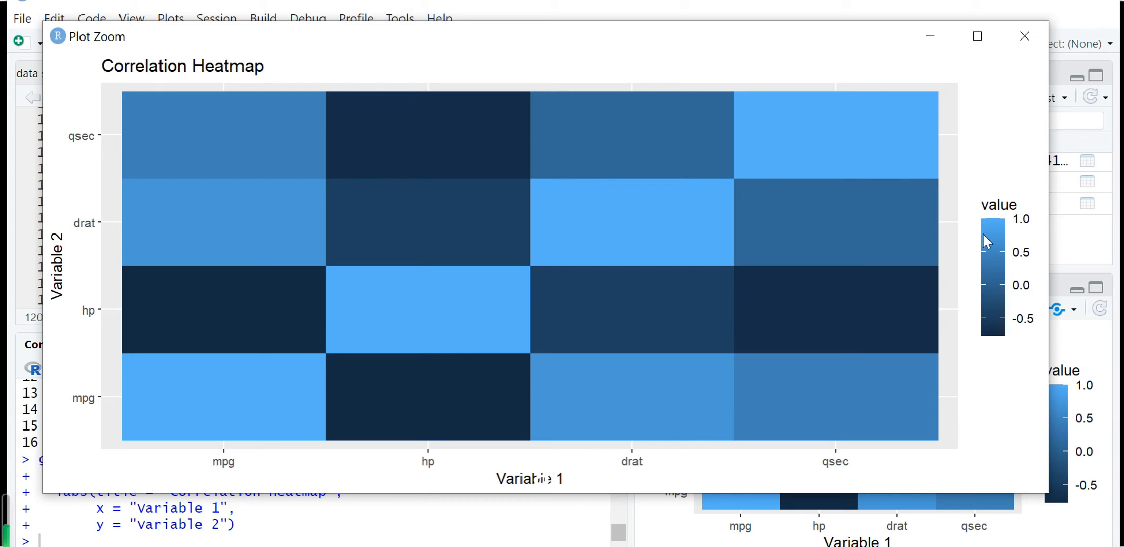
mouse_move(962, 241)
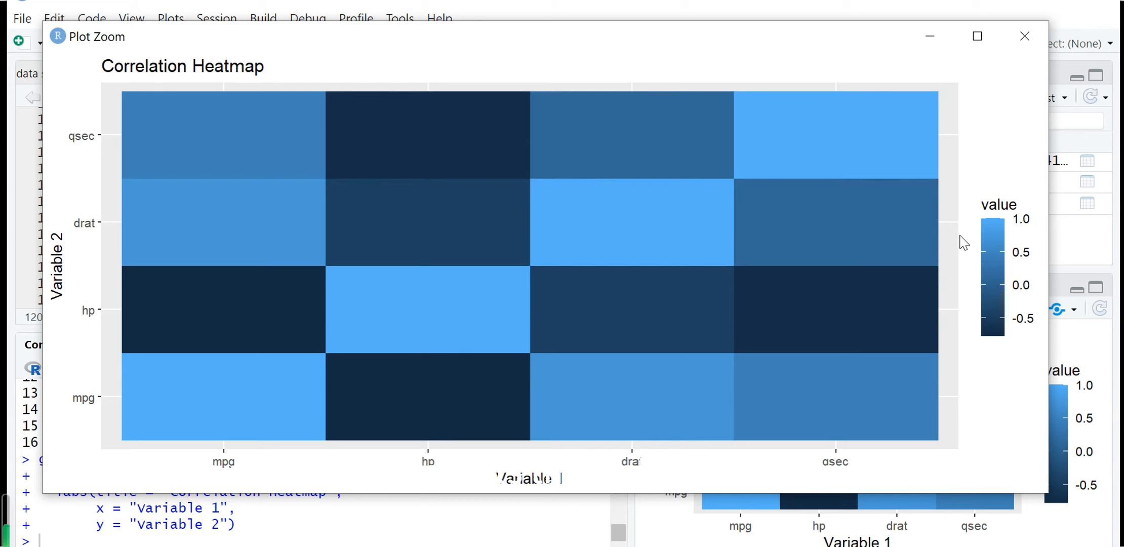
mouse_move(664, 408)
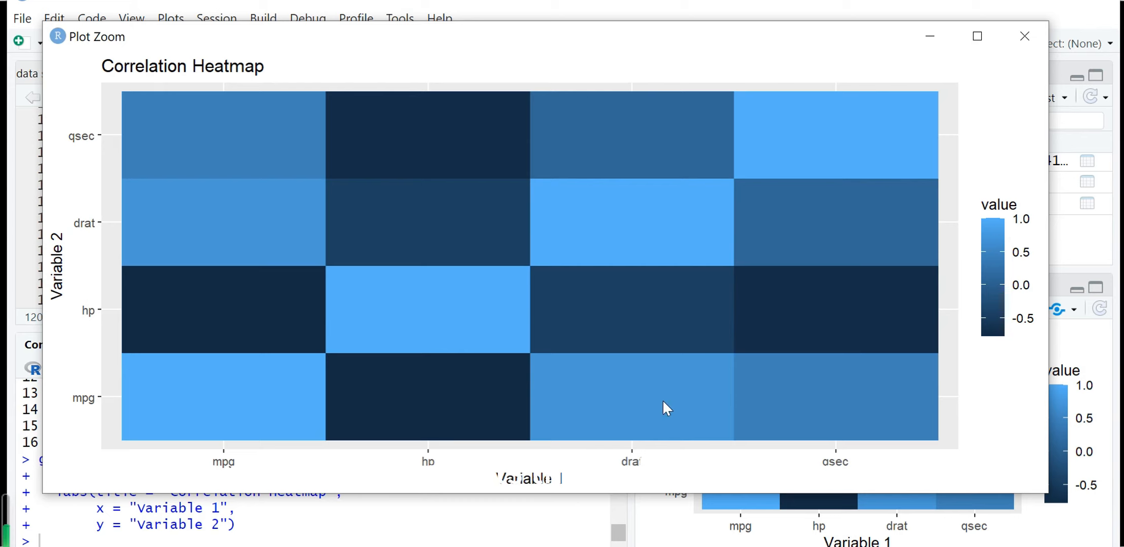
mouse_move(889, 144)
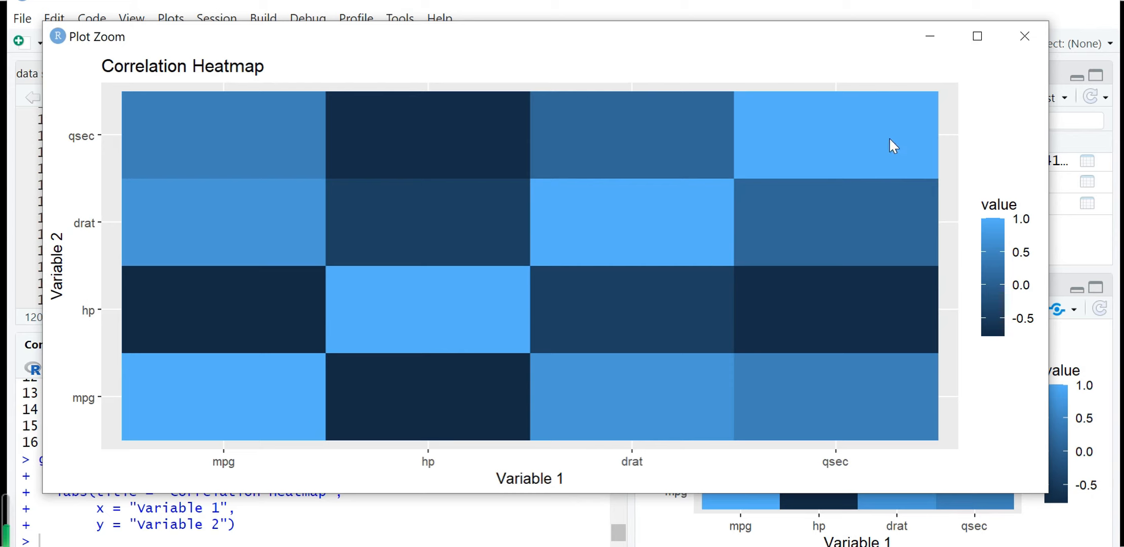
mouse_move(52, 188)
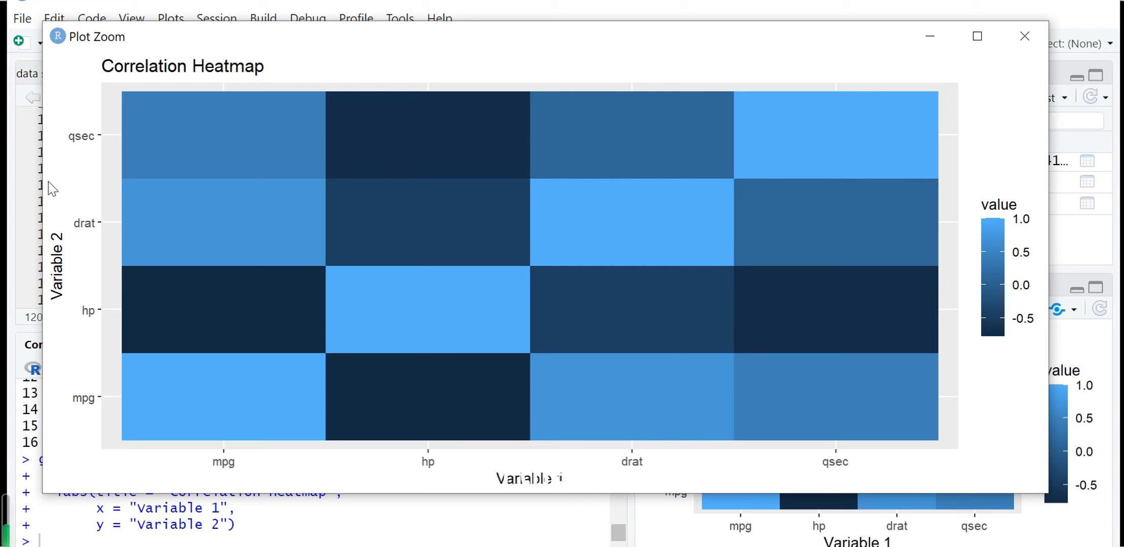
mouse_move(919, 212)
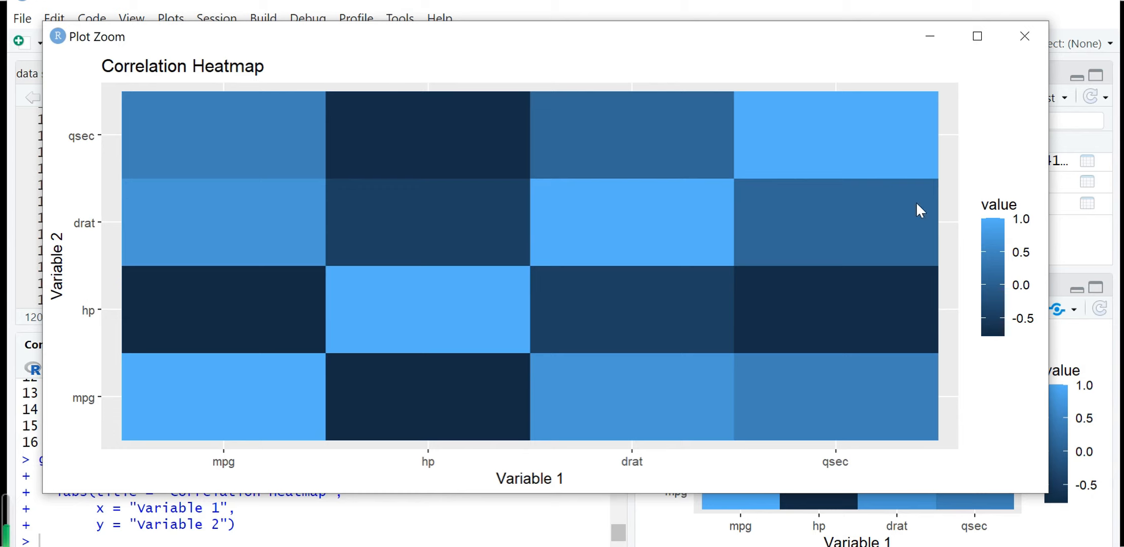